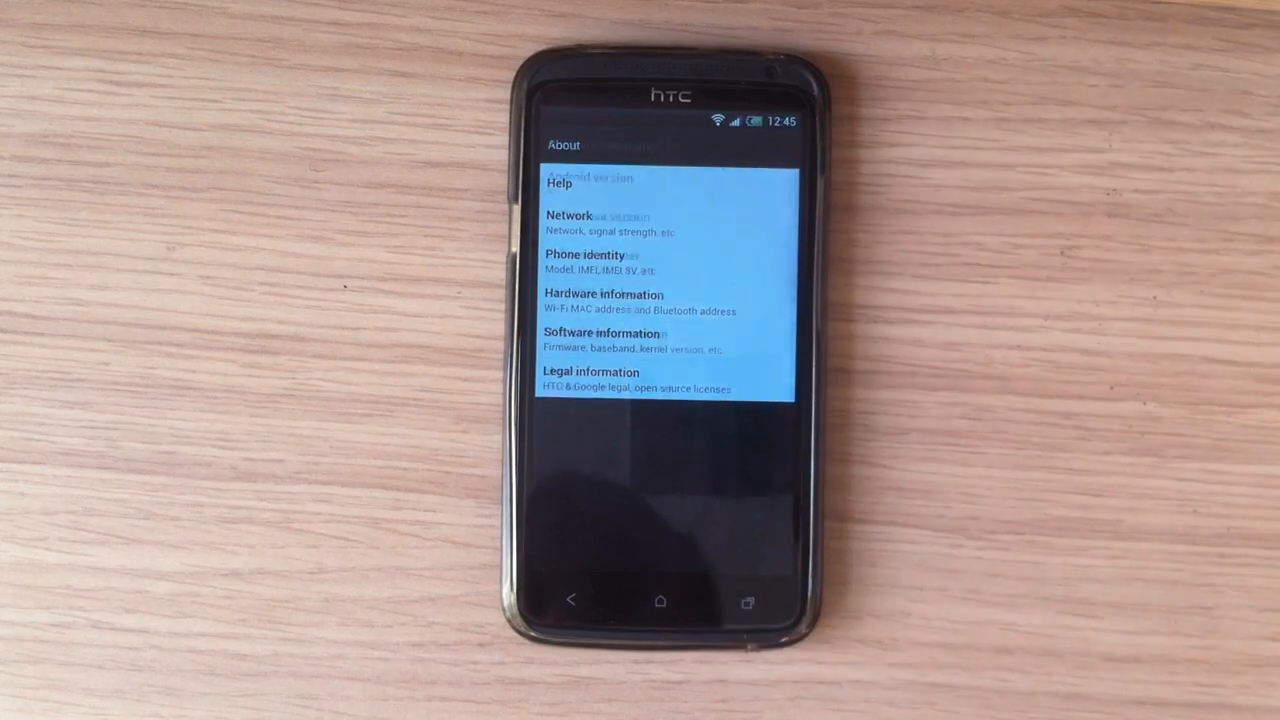
Leave Settings > About and return to the home screen with clock and weather.
left_click(600, 334)
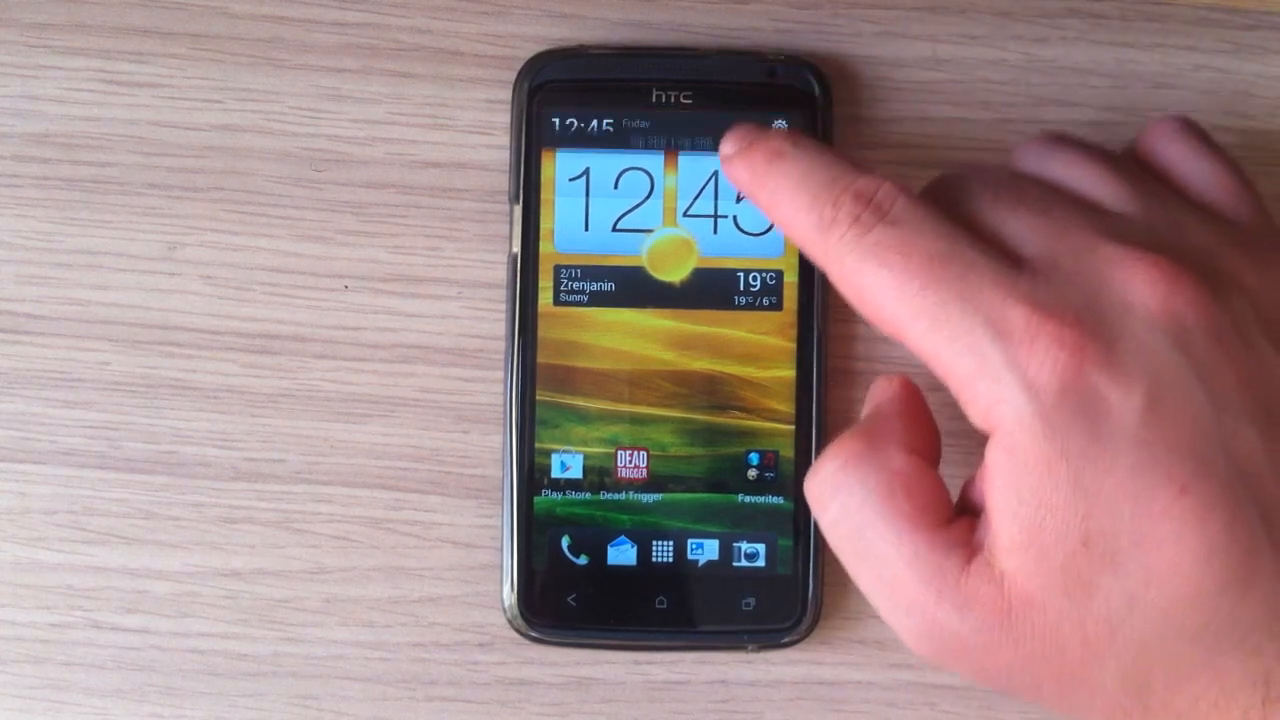
Reveal the app drawer and switch its list from Frequent to All apps.
left_click_drag(660, 120, 660, 300)
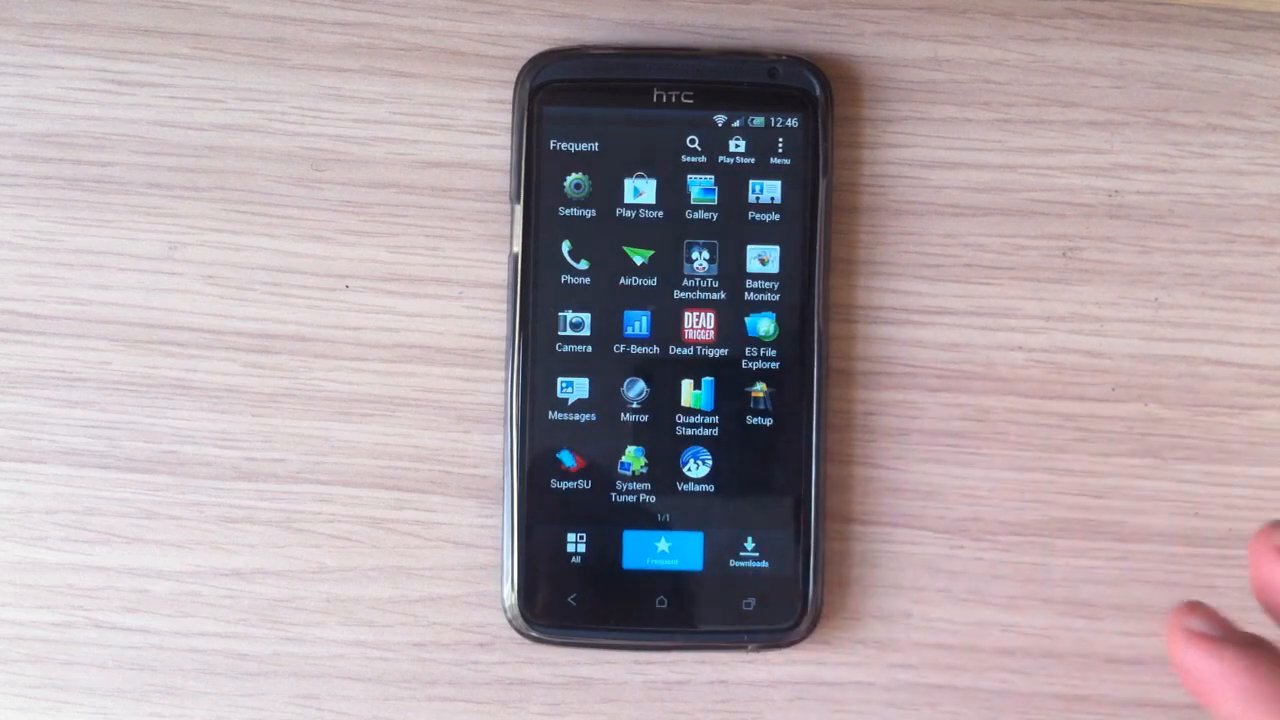
left_click(576, 550)
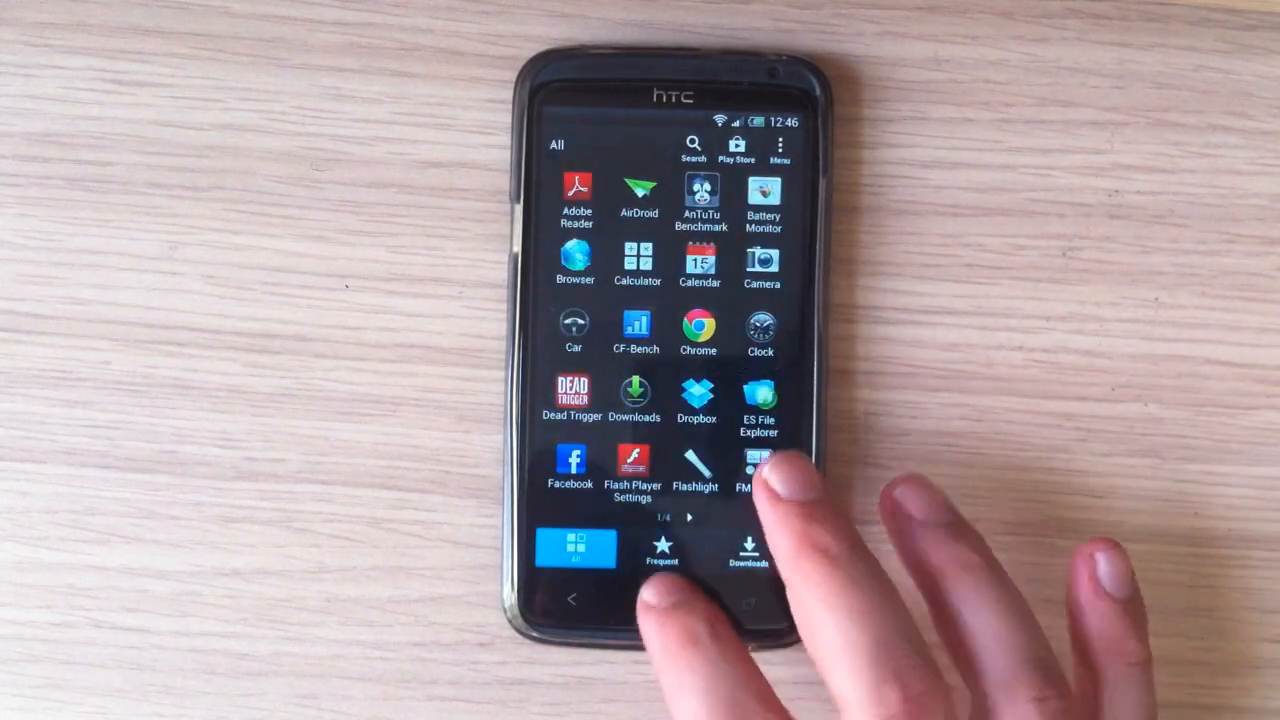